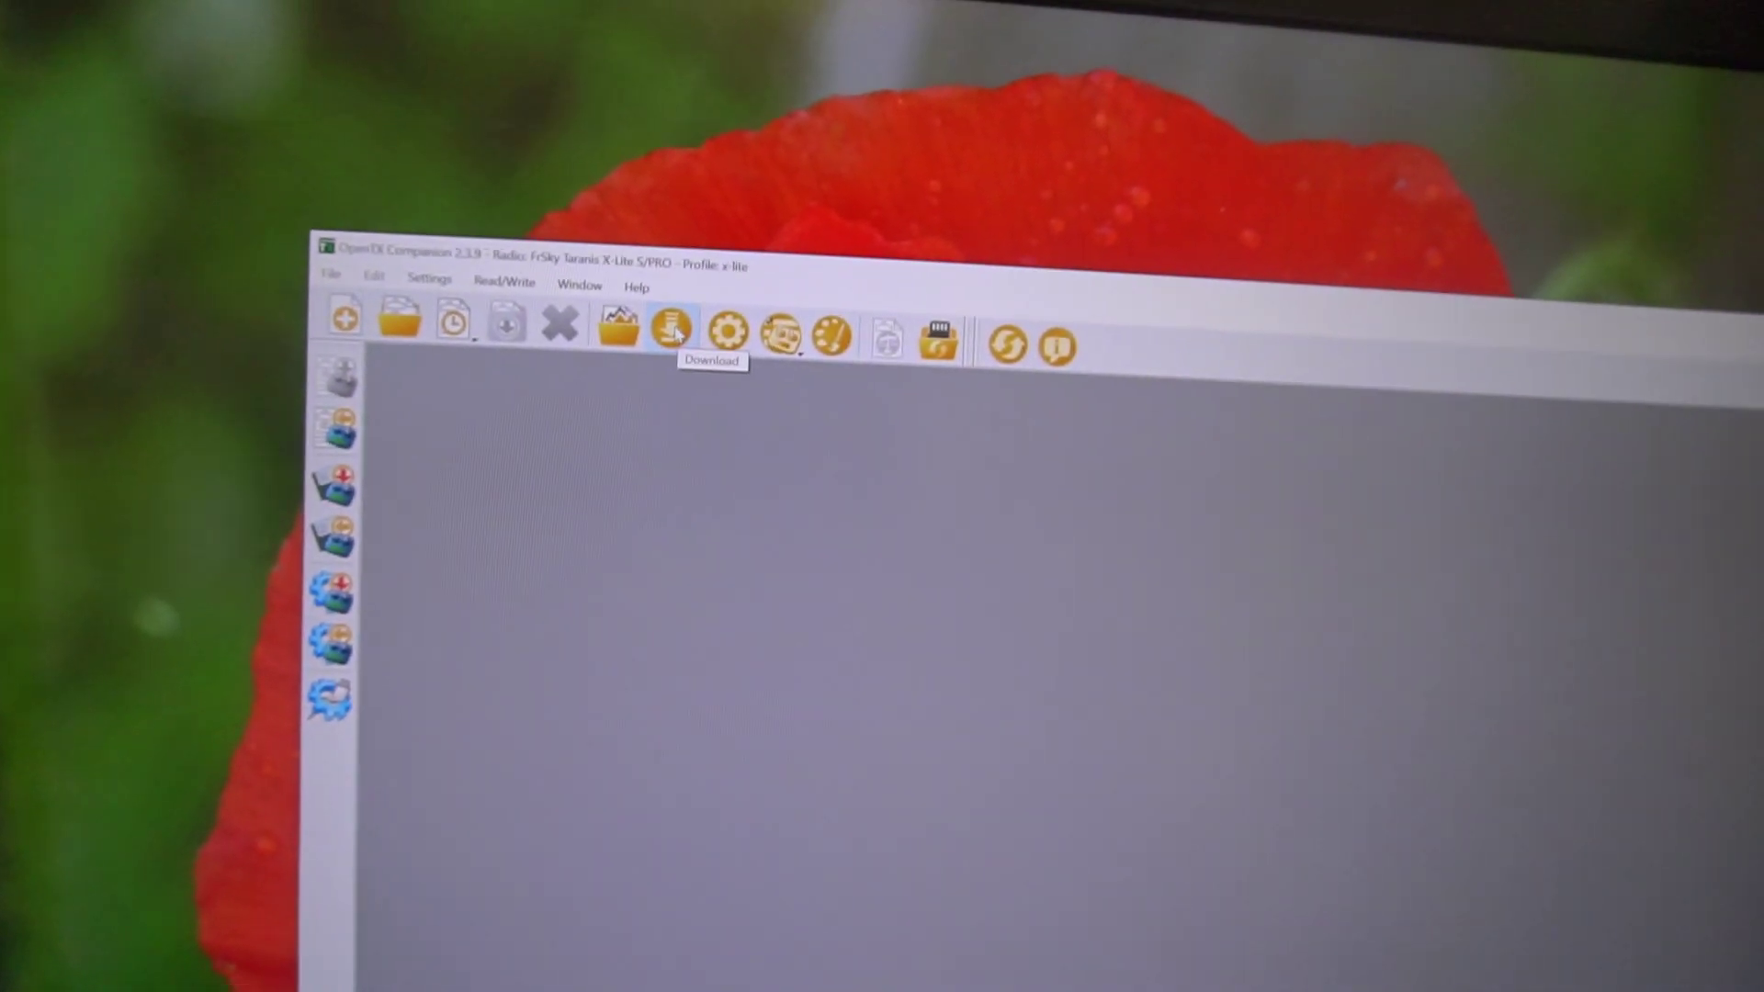
# Bring up the Downloads window showing the firmware build and latest version 2.3.9
pyautogui.click(671, 331)
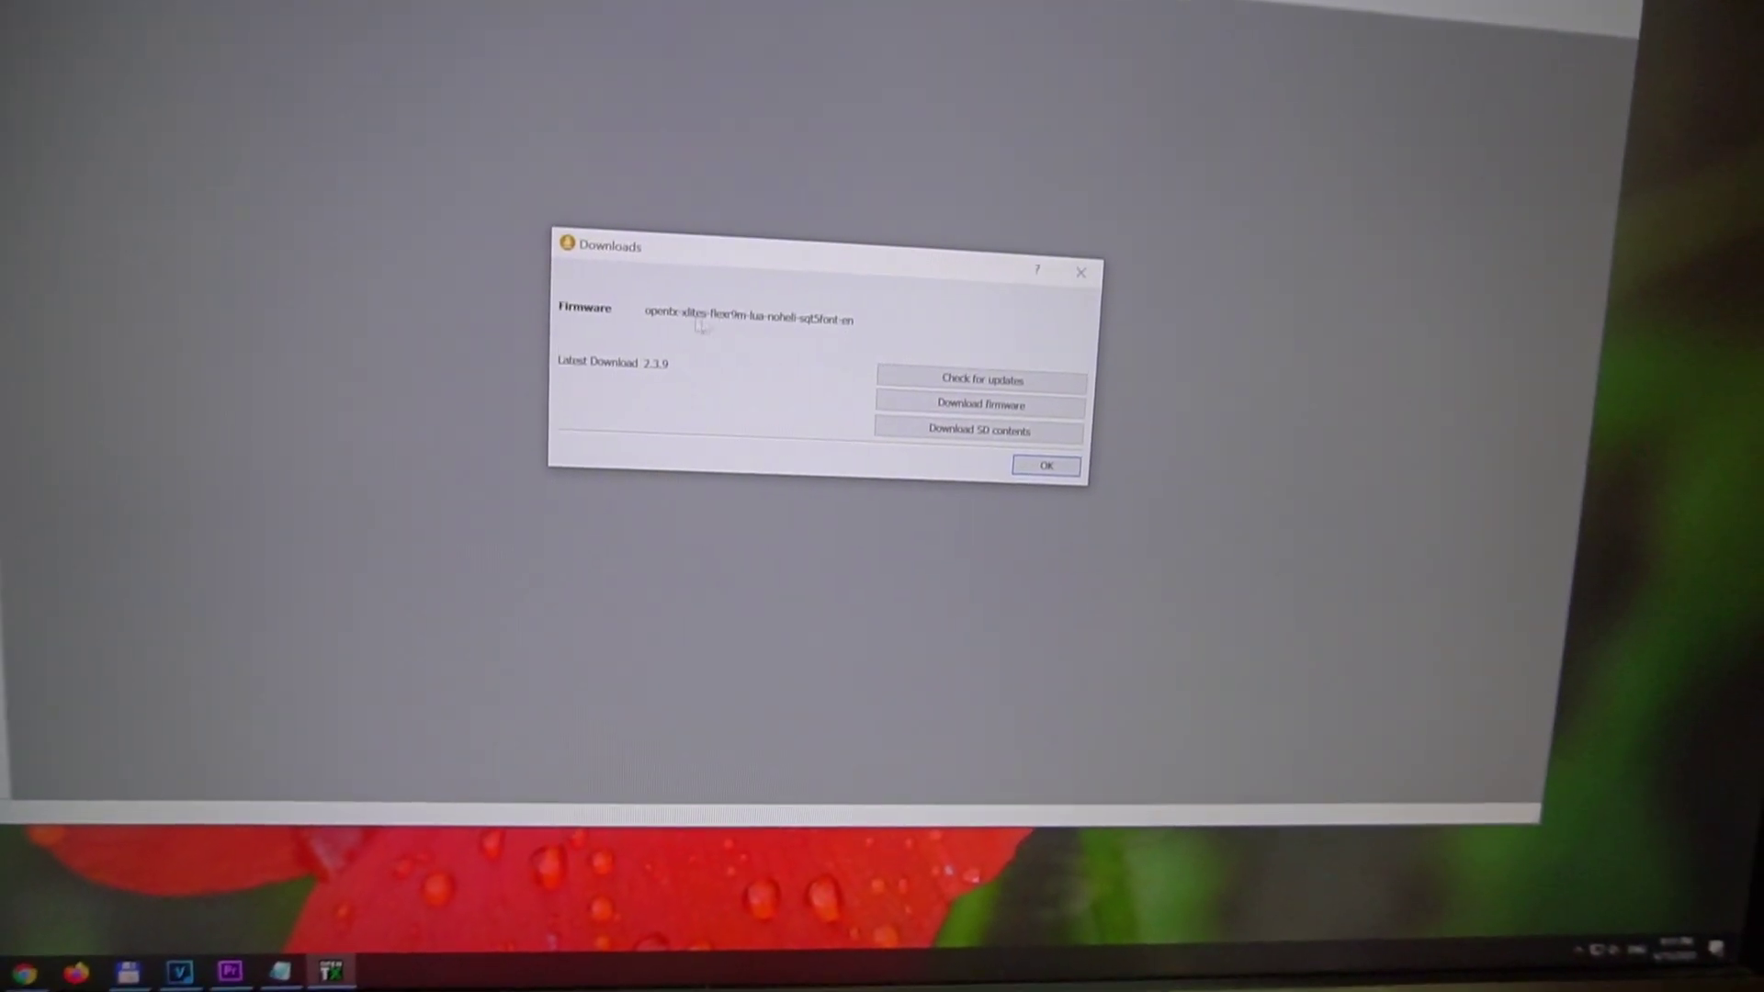
# Start the firmware download, landing in a Save As dialog at the 16GB_SD card root
pyautogui.click(979, 405)
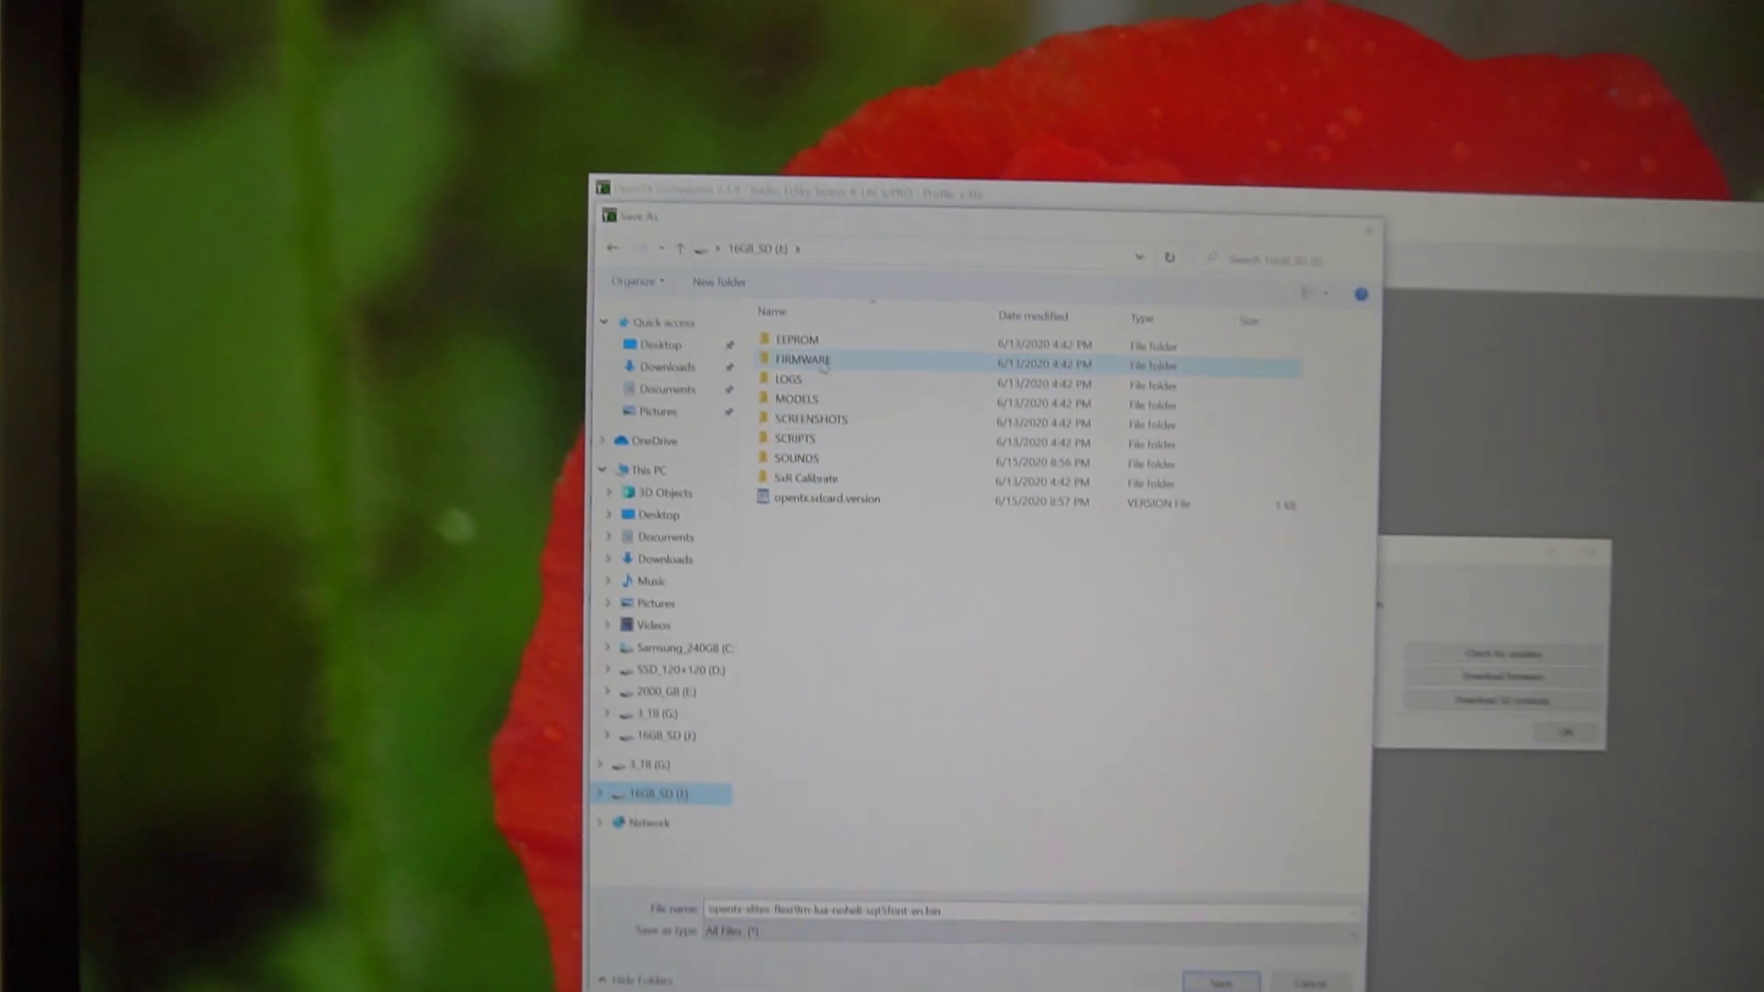
# Save the firmware as opentx.bin into the SD card's FIRMWARE folder and begin downloading
pyautogui.doubleClick(797, 360)
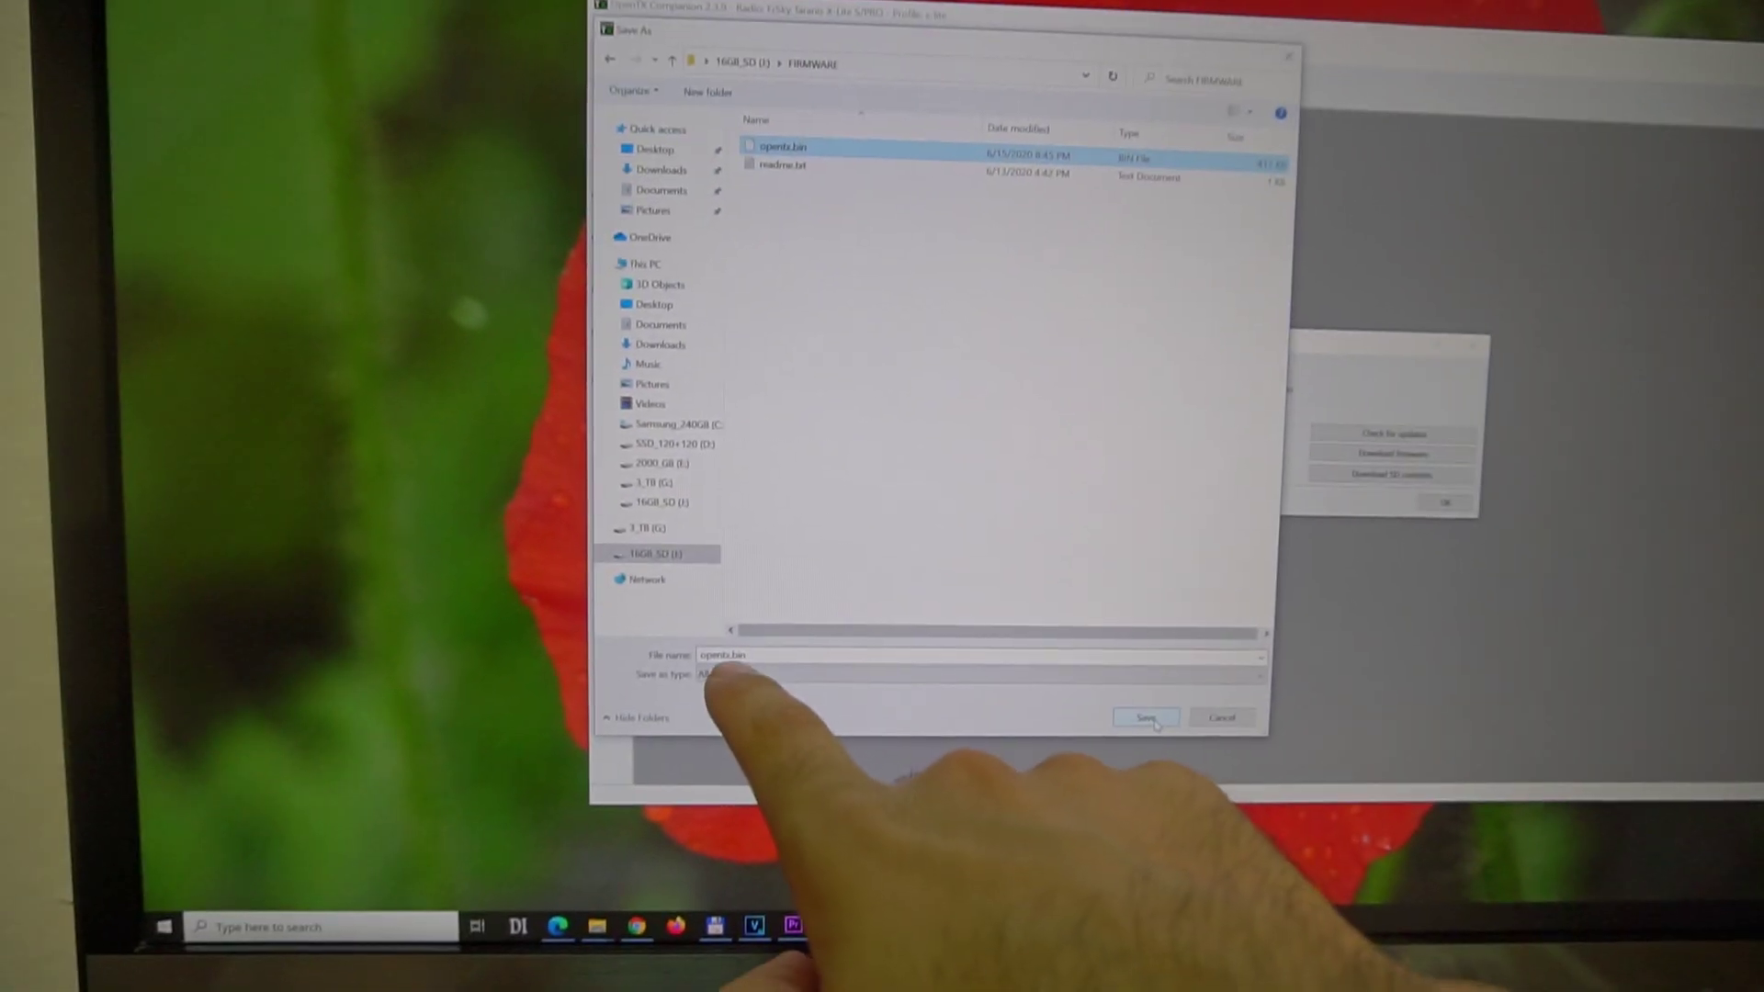
pyautogui.click(1146, 716)
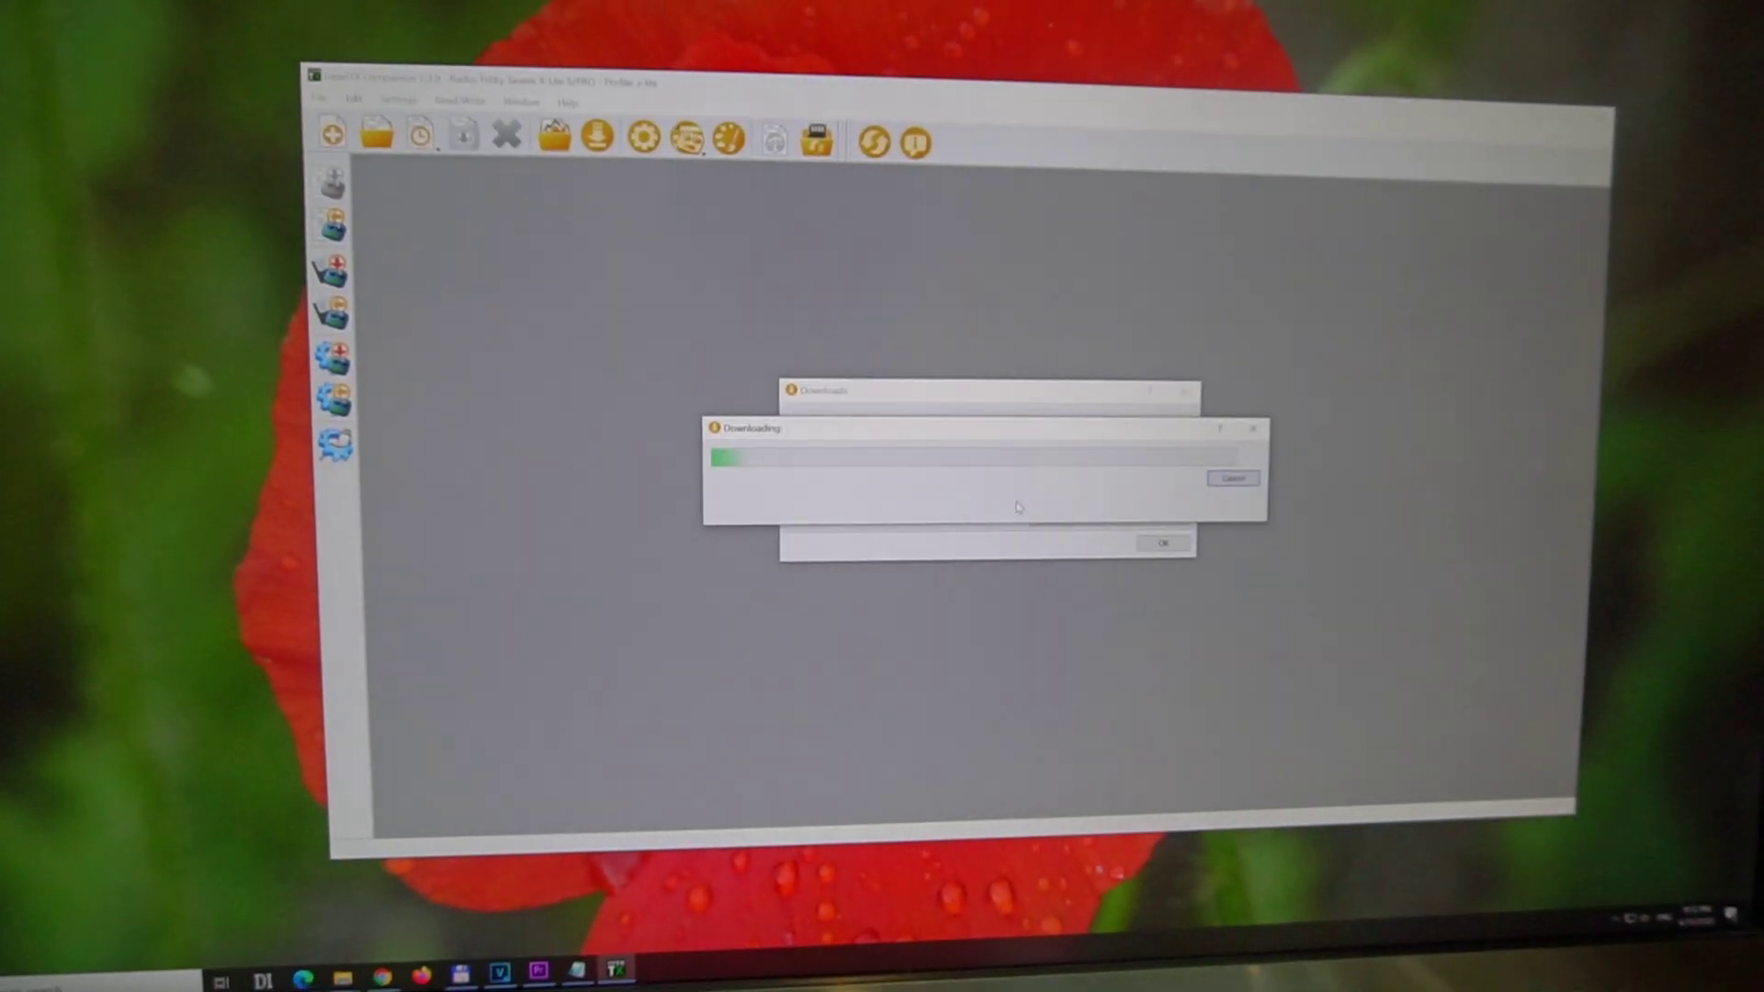